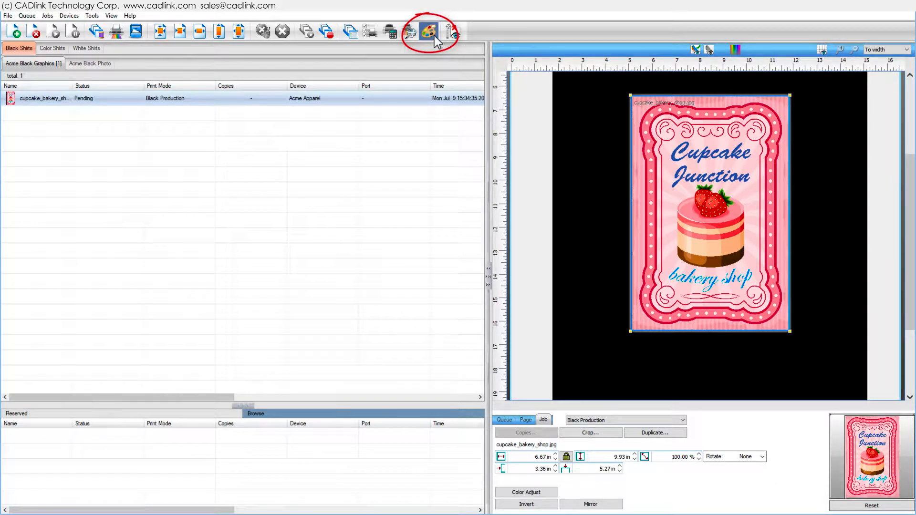
# - Open Job Color Replacement for the selected cupcake bakery job
pyautogui.click(429, 31)
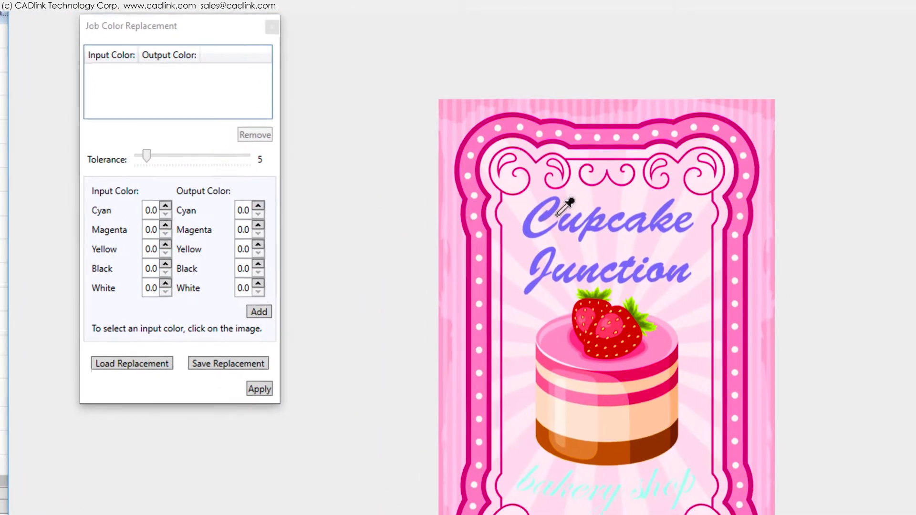
# - Sample the purple Cupcake Junction title and add a replacement to output C24 M97 Y69 K13
pyautogui.click(564, 210)
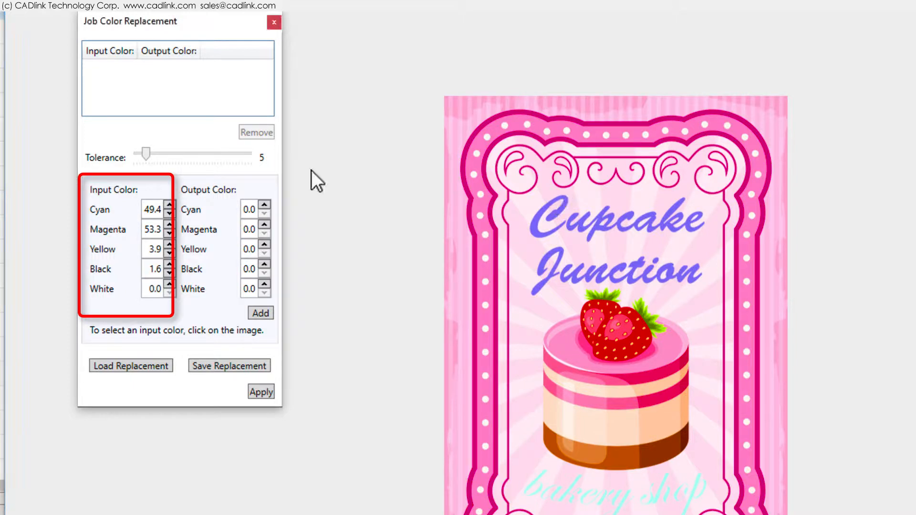
pyautogui.click(264, 206)
pyautogui.write('24')
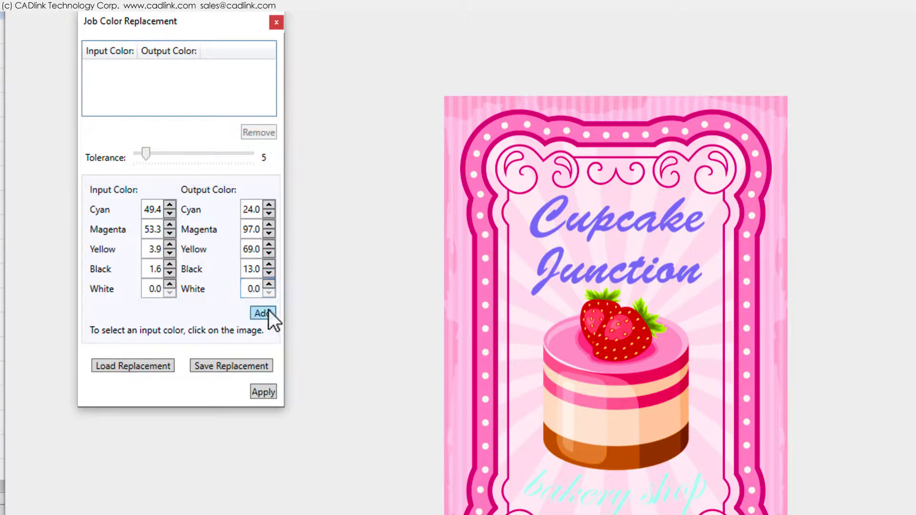
pyautogui.click(261, 313)
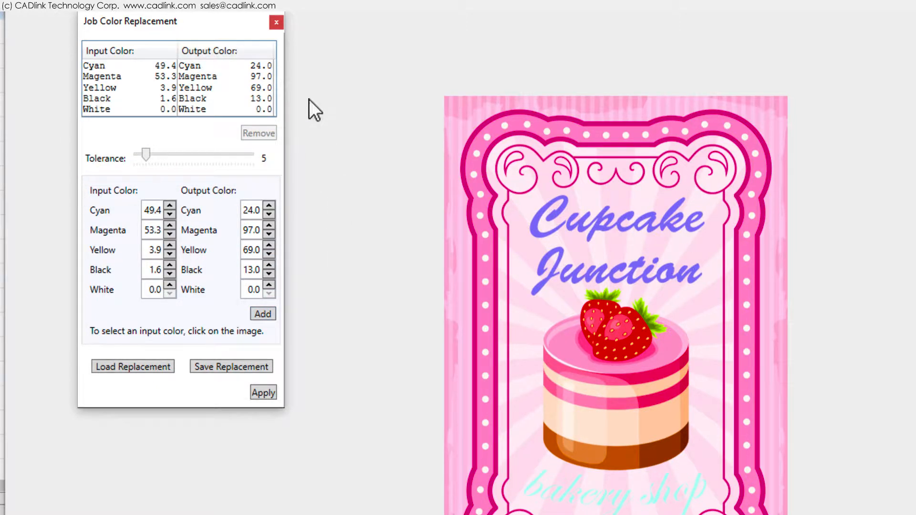
pyautogui.click(549, 480)
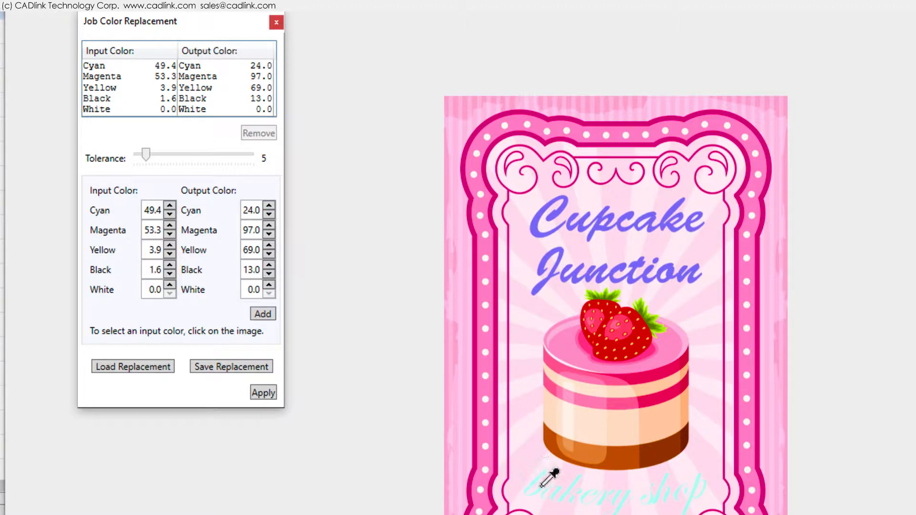
# - Sample the pale bakery shop text, add it with the same output colour, and apply both replacements
pyautogui.click(534, 484)
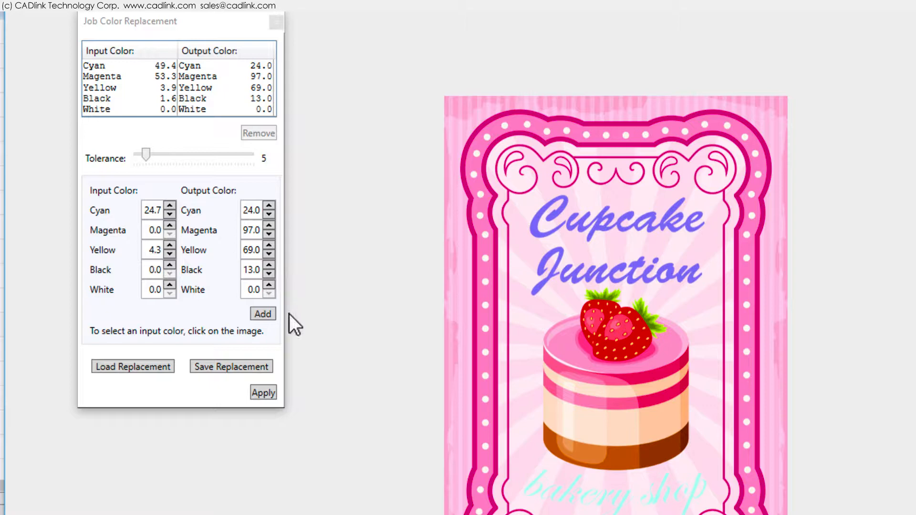
pyautogui.click(262, 313)
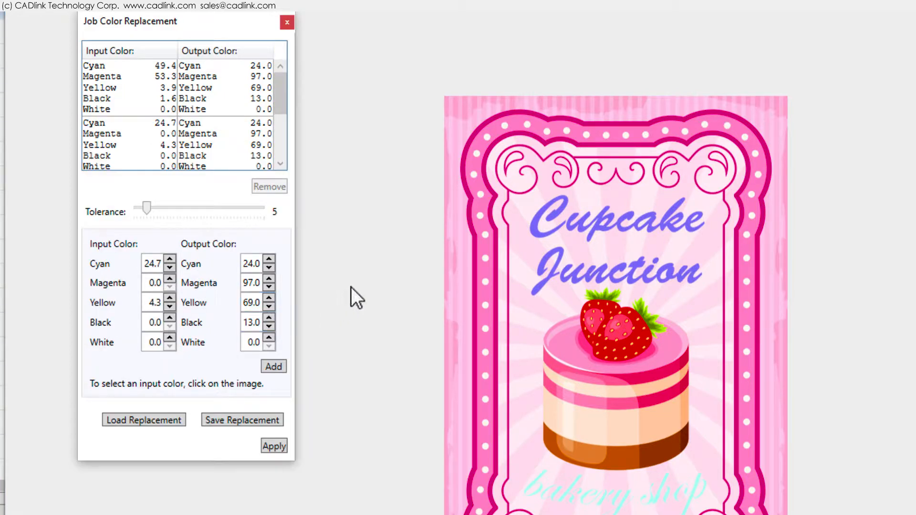
pyautogui.click(274, 446)
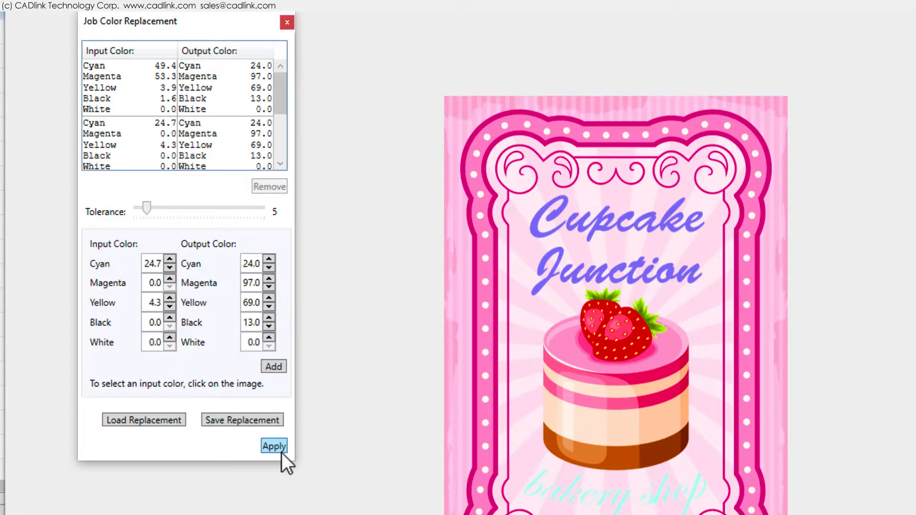
pyautogui.click(274, 446)
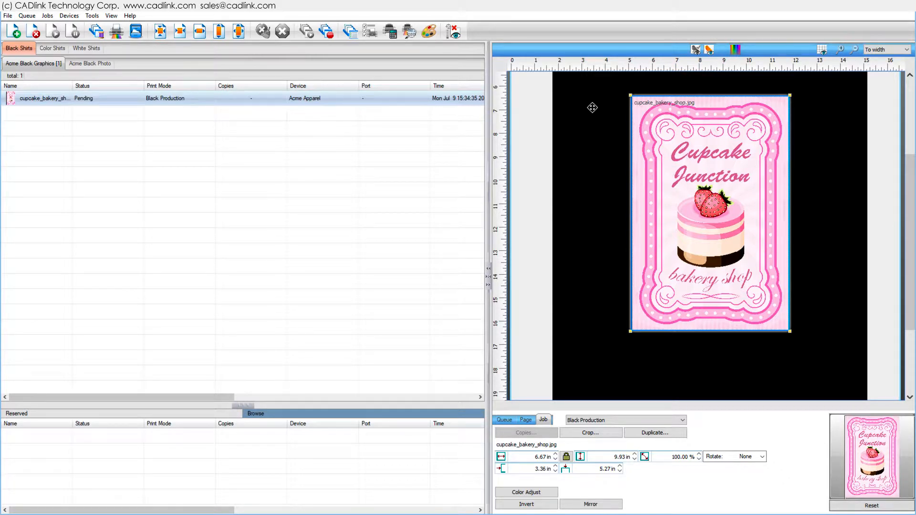
pyautogui.moveTo(690, 73)
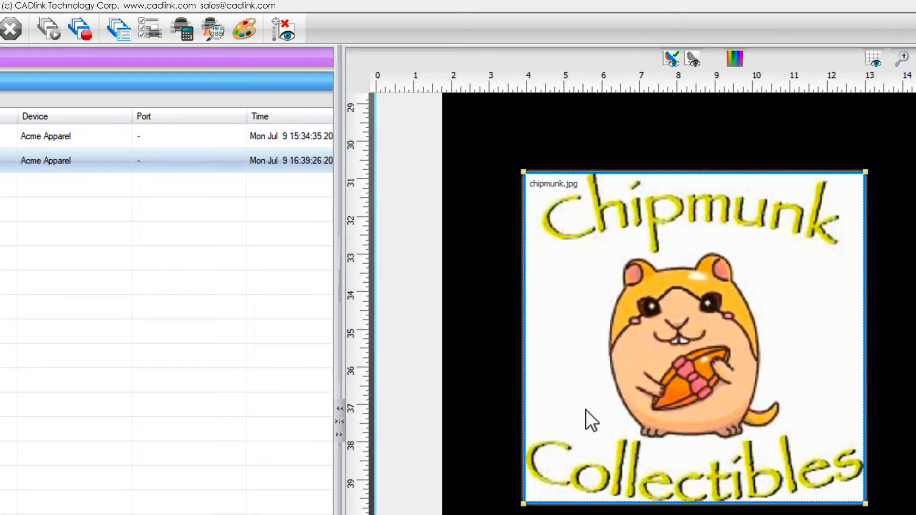
pyautogui.moveTo(651, 300)
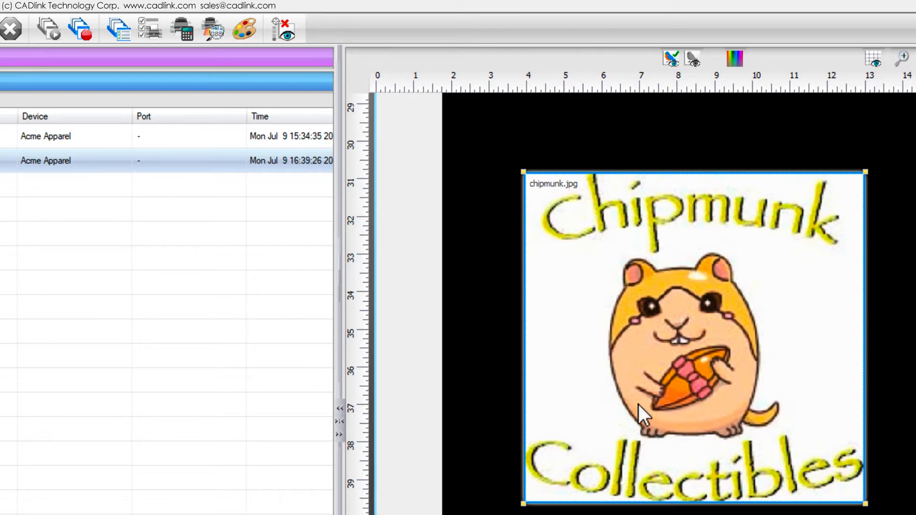
pyautogui.moveTo(209, 61)
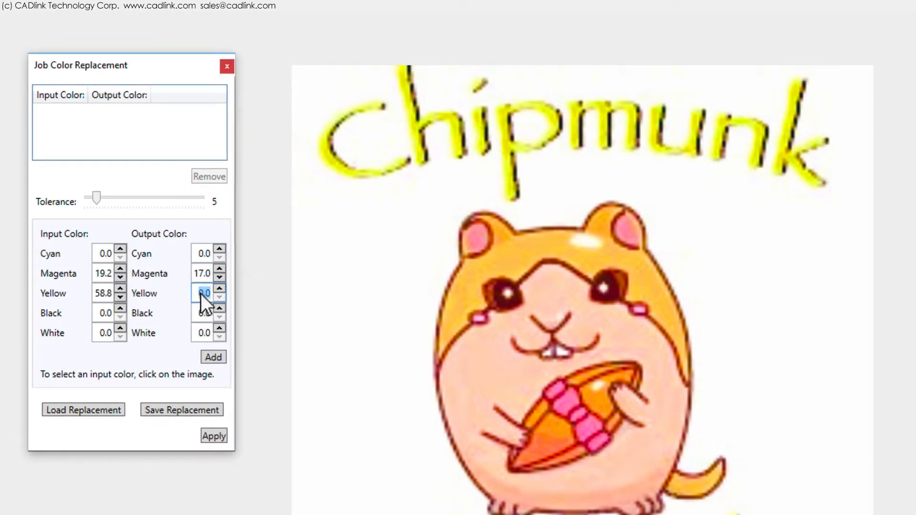
# - Add the second Chipmunk yellow mapping with output M14 Y25
pyautogui.click(212, 357)
pyautogui.write('14')
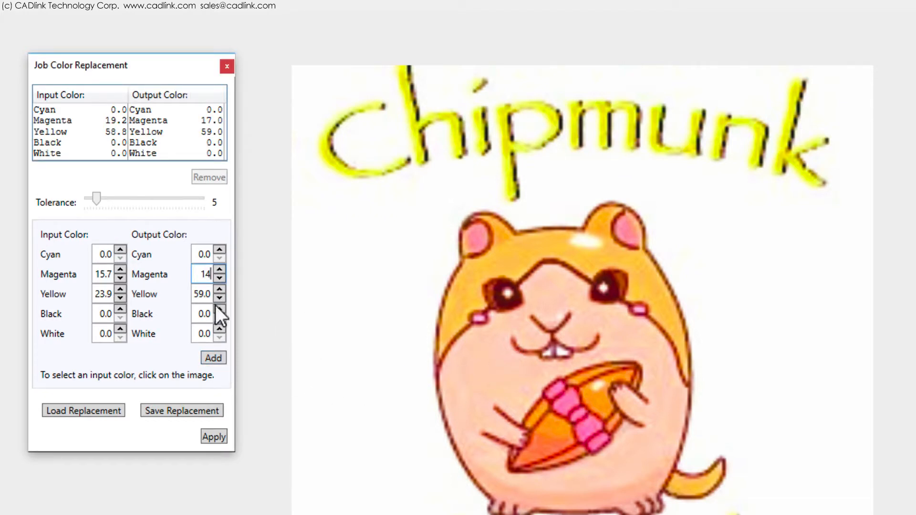
pyautogui.click(213, 357)
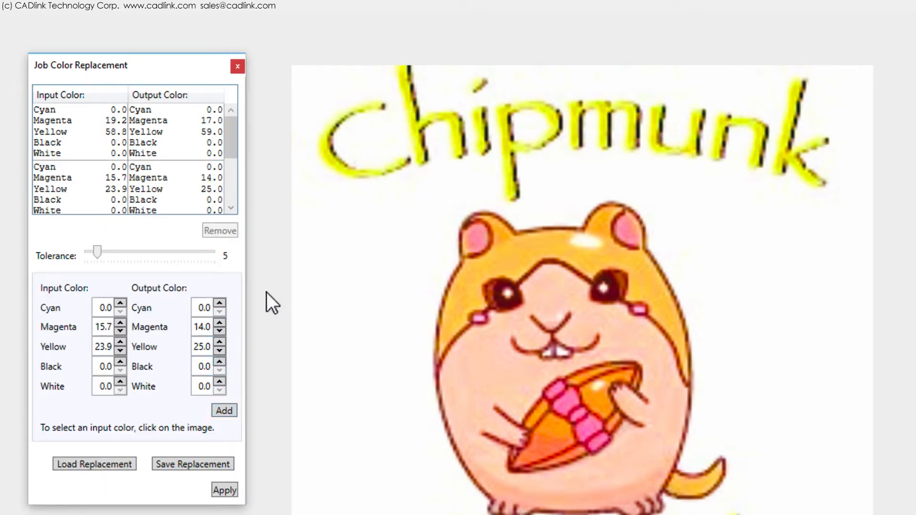
# - Raise the colour matching tolerance to 10 and apply the replacements
pyautogui.moveTo(97, 252); pyautogui.dragTo(111, 251)
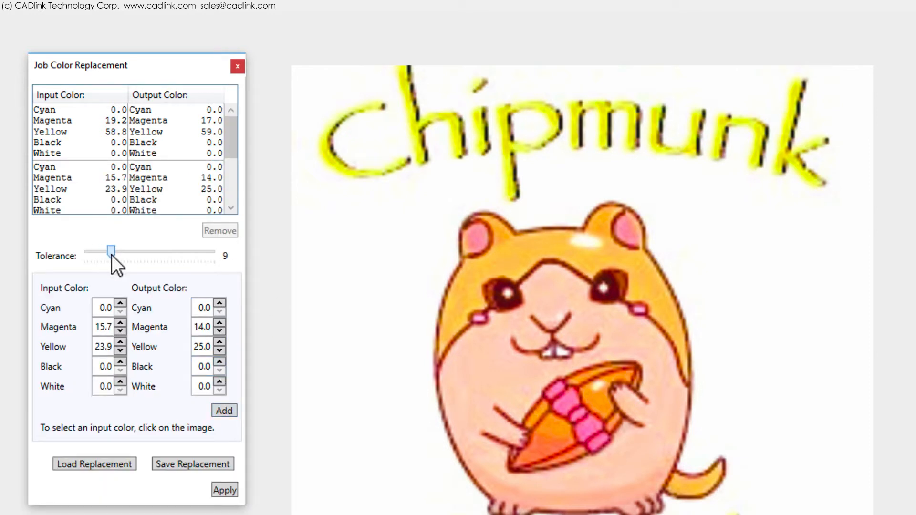
pyautogui.moveTo(110, 252); pyautogui.dragTo(113, 252)
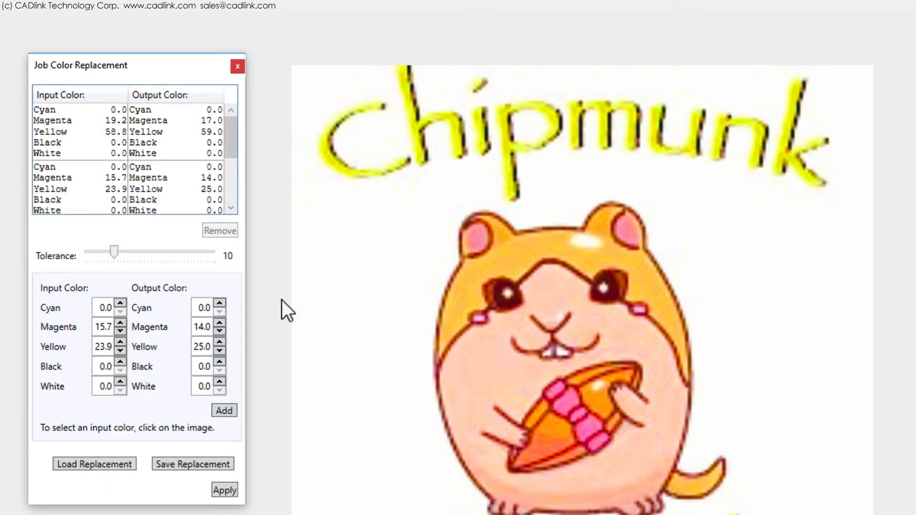
pyautogui.click(237, 66)
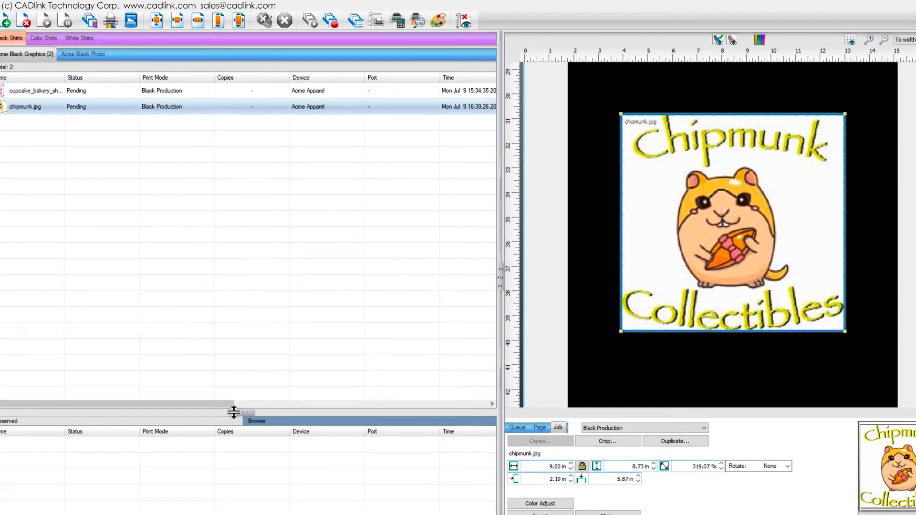